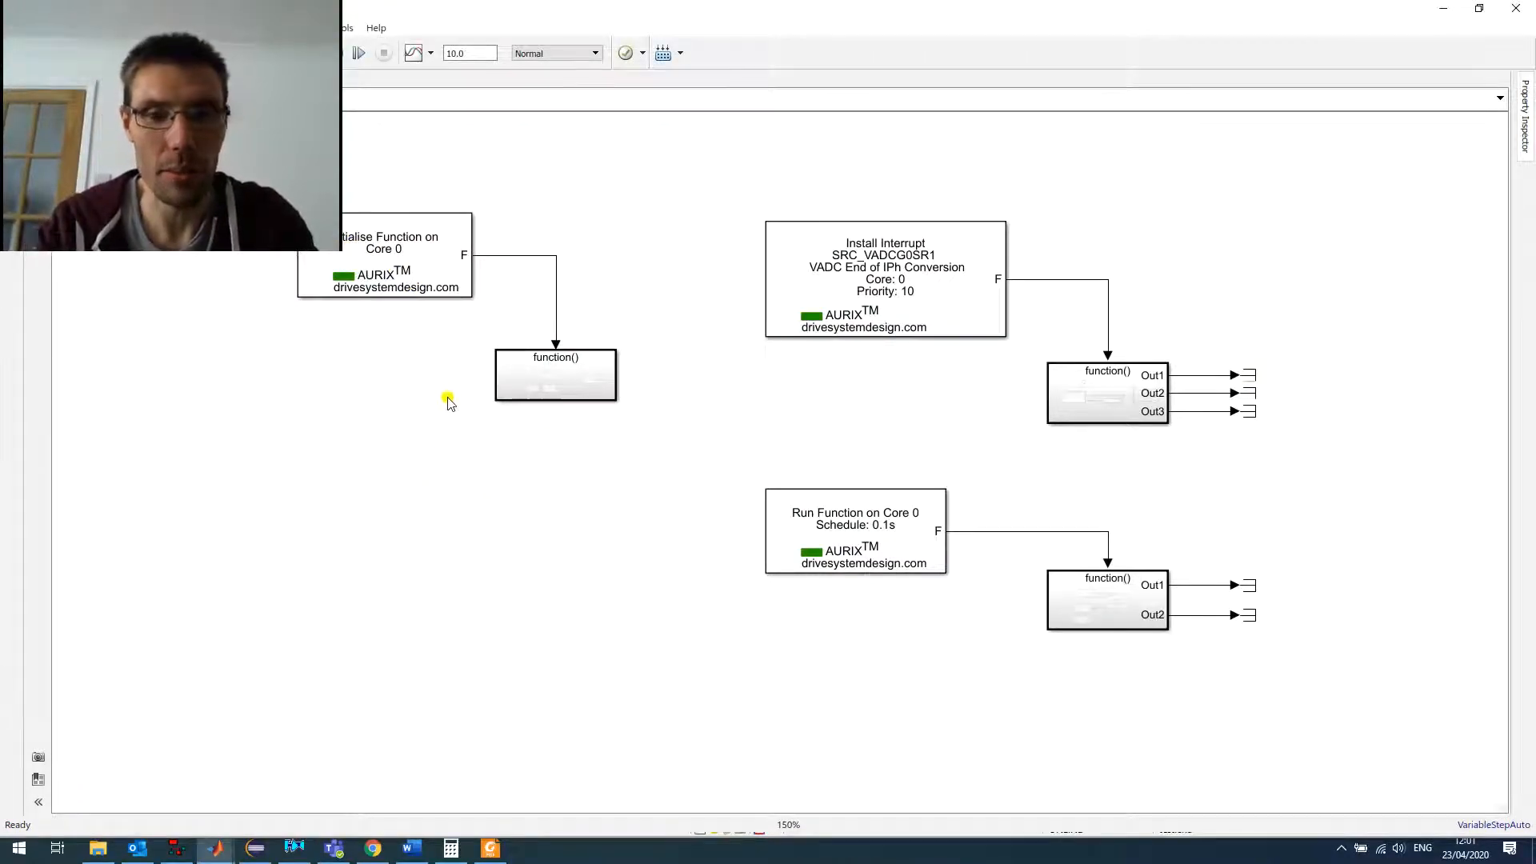
Enter the Initialise function-call subsystem and point out the VADC initialisation block.
{"action": "left_click", "coordinate": [392, 275]}
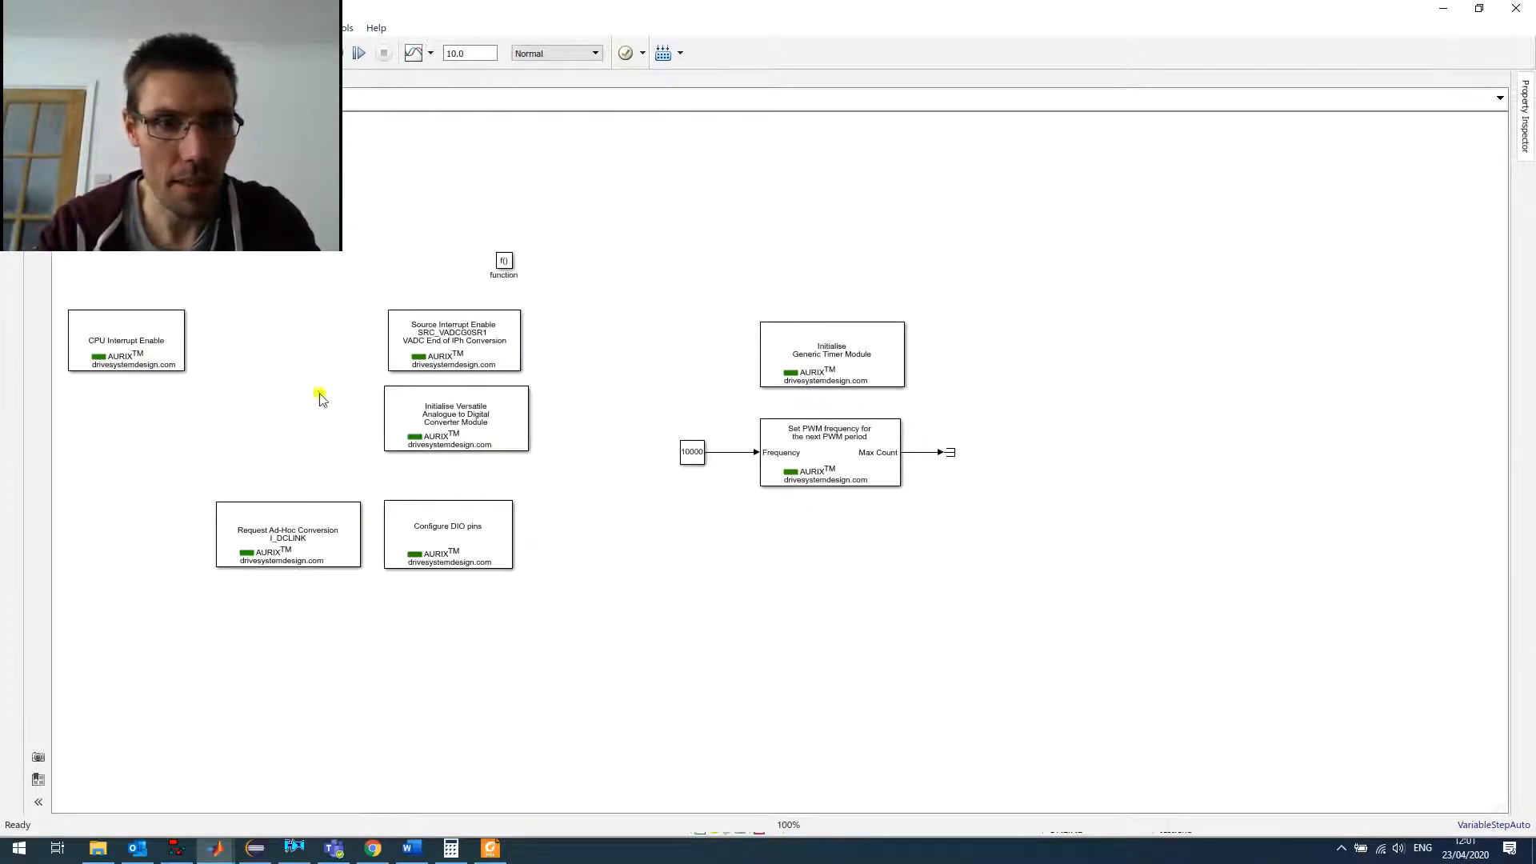
{"action": "left_click", "coordinate": [455, 419]}
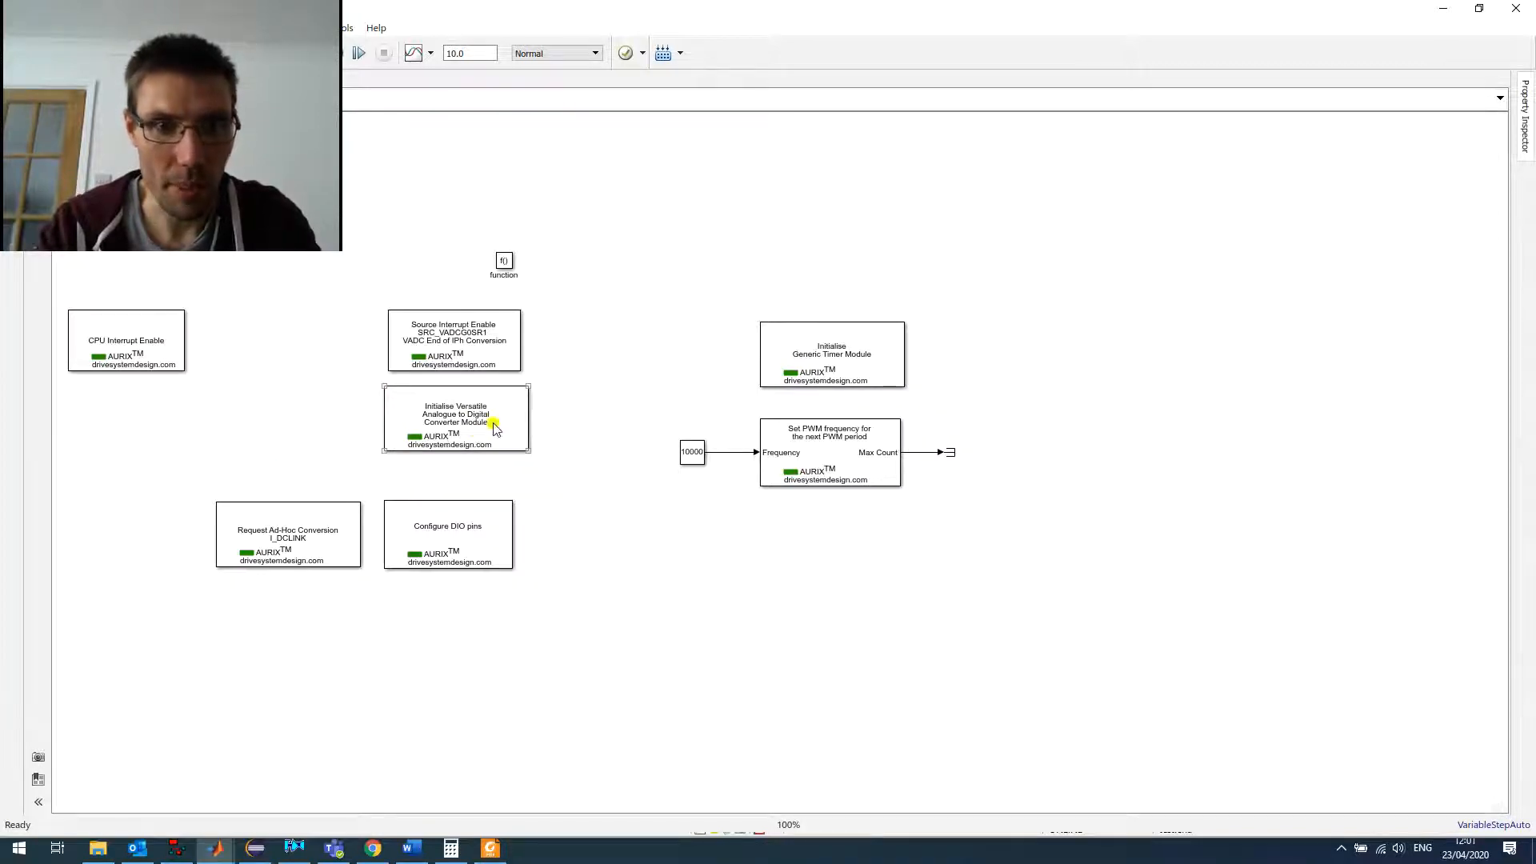
{"action": "left_click", "coordinate": [455, 419]}
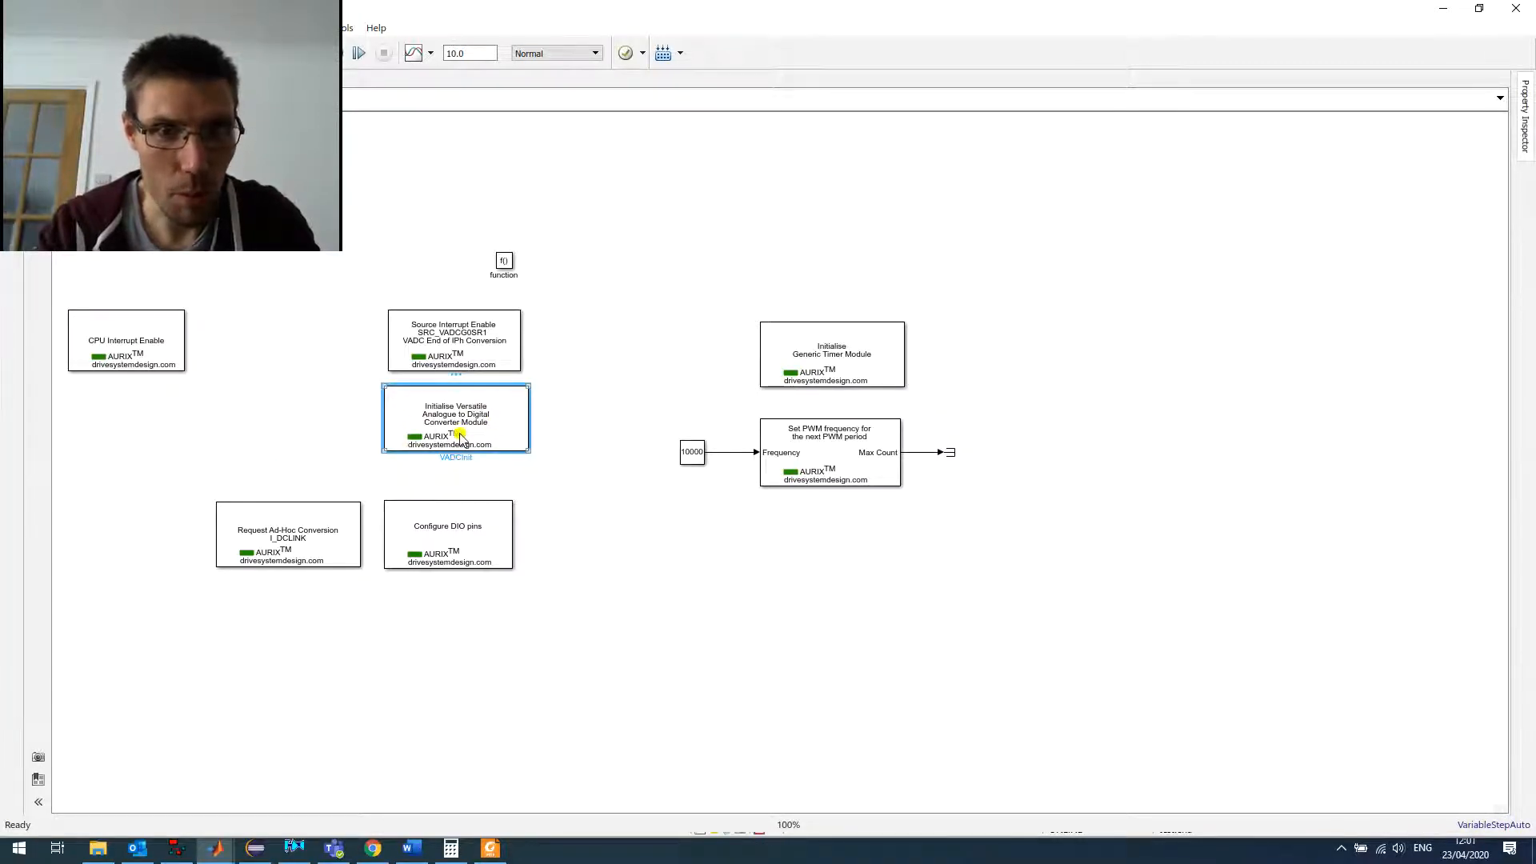
{"action": "left_click", "coordinate": [454, 337]}
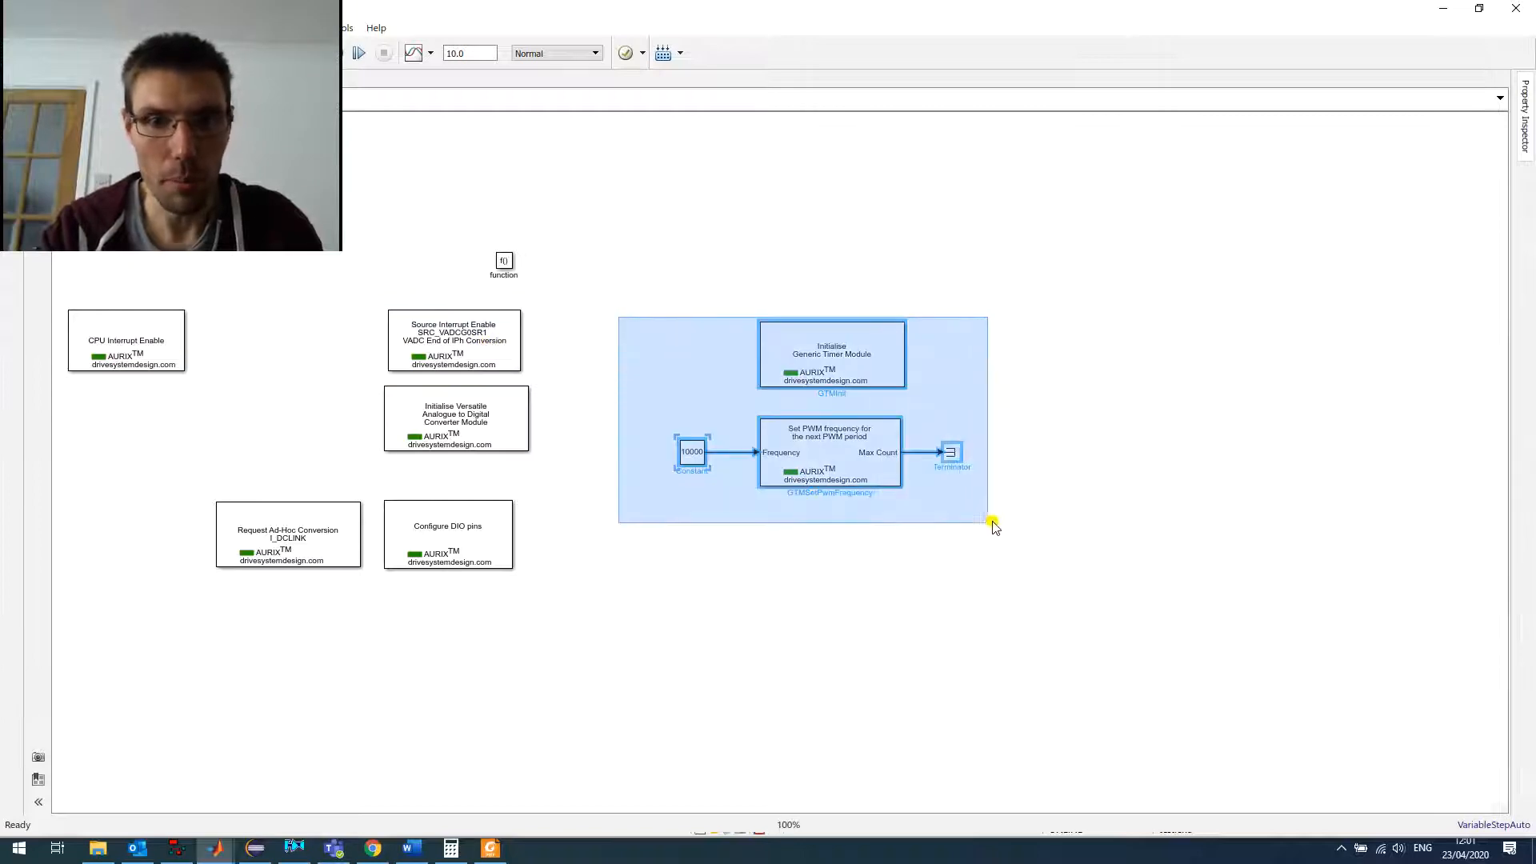
Pick out the GTM timer and PWM frequency setup blocks.
{"action": "left_click", "coordinate": [1017, 534]}
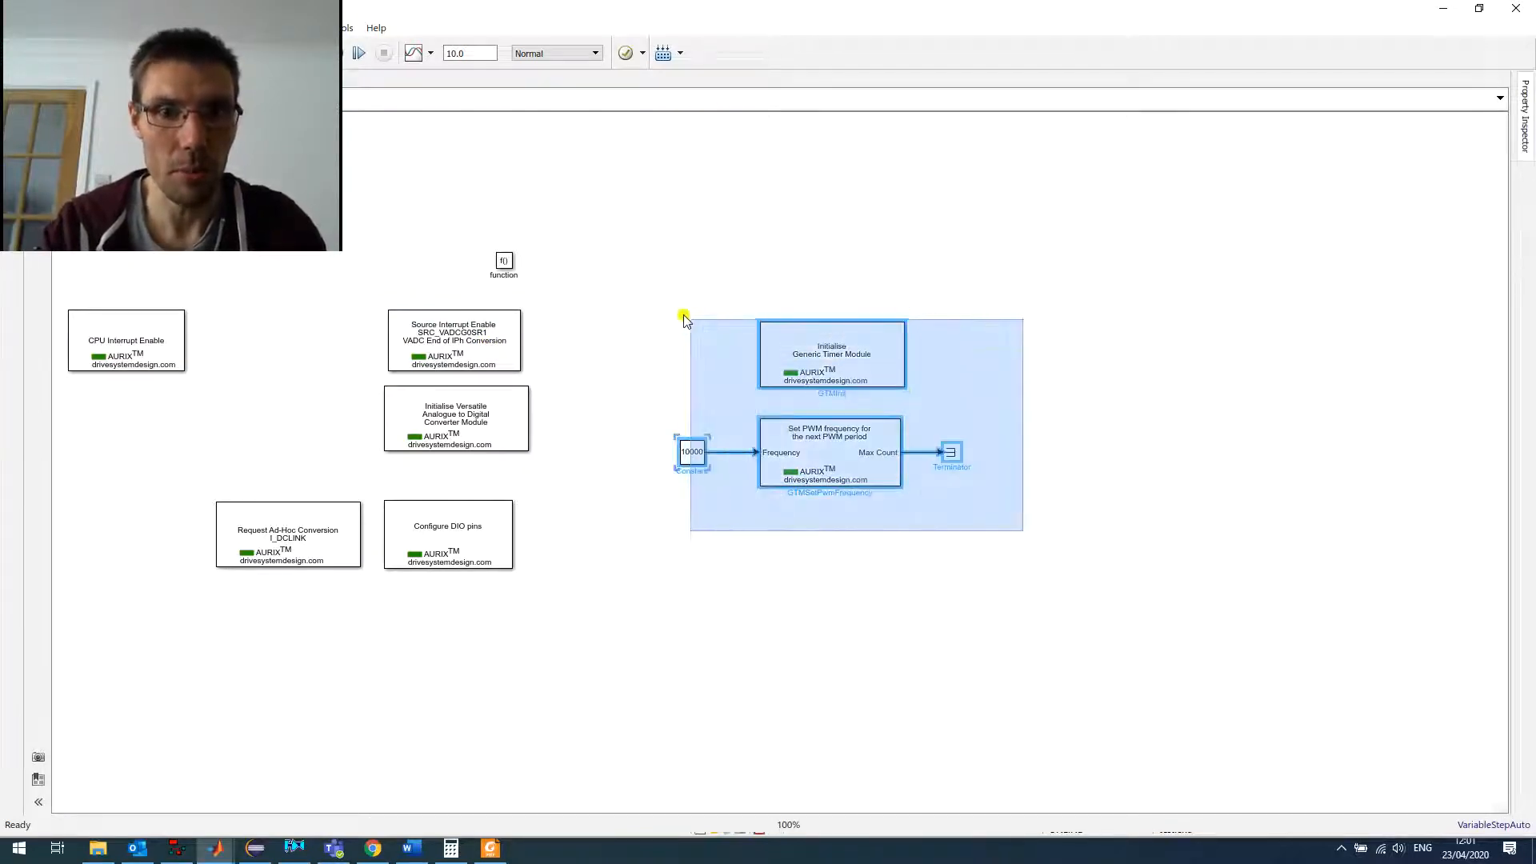
{"action": "left_click", "coordinate": [287, 534]}
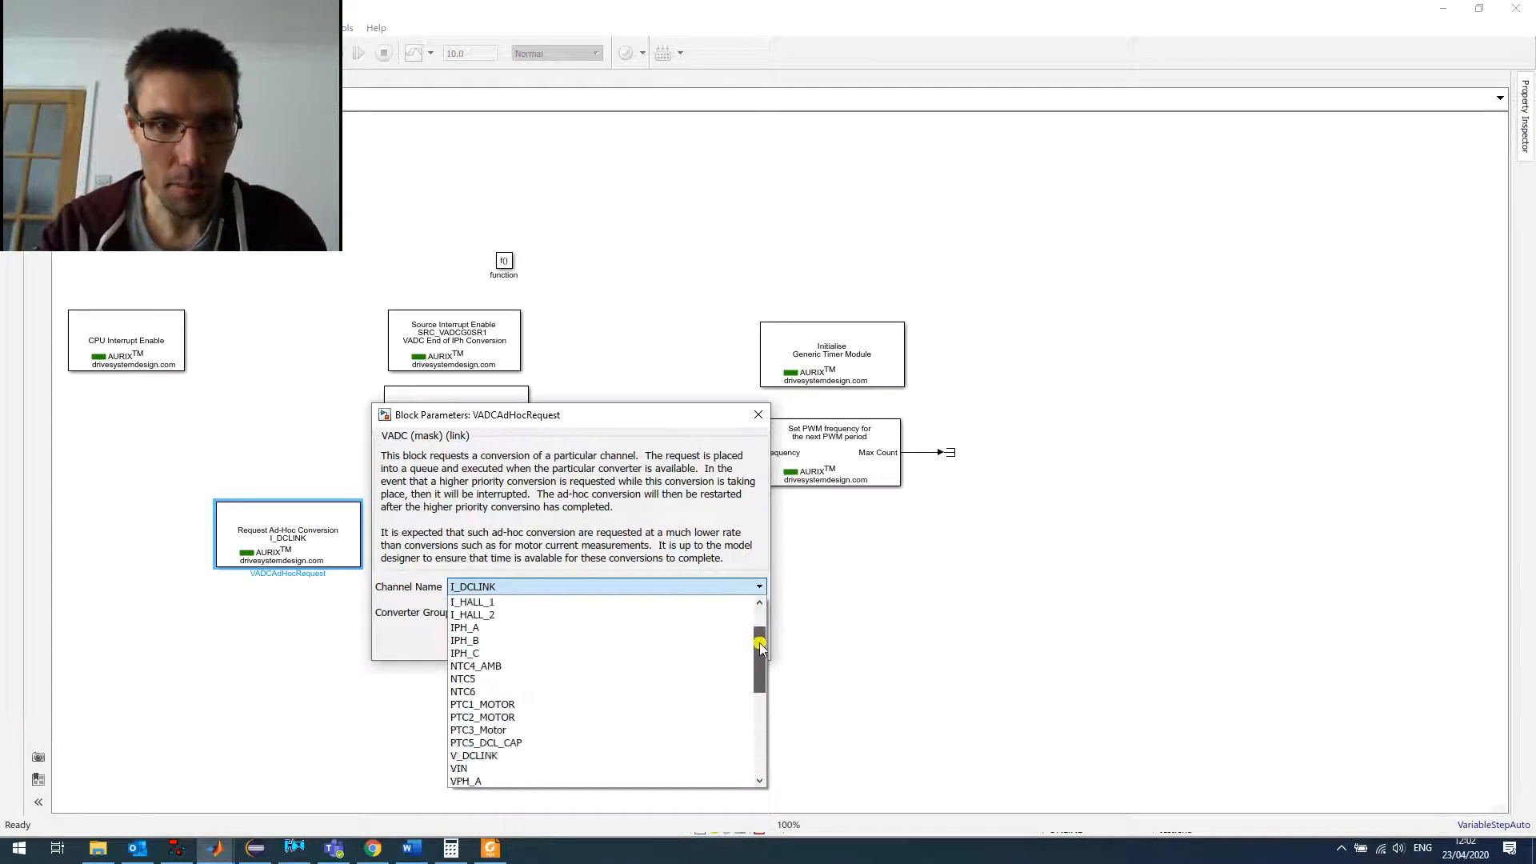
Keep I_DCLINK as the ad-hoc conversion channel, then review the Configure DIO pins alias table.
{"action": "left_click", "coordinate": [473, 585]}
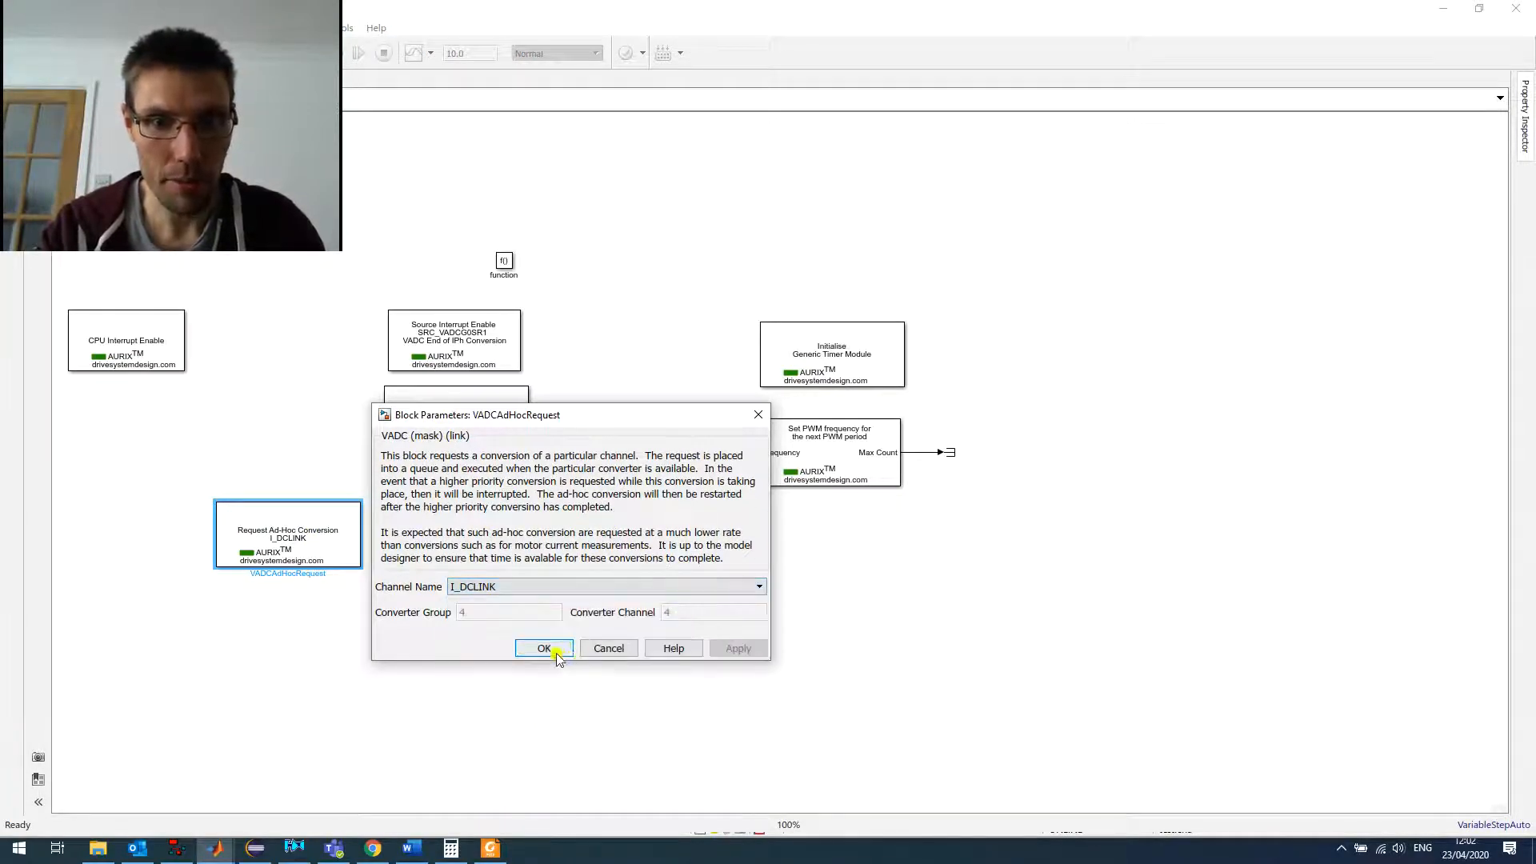
{"action": "left_click", "coordinate": [544, 647]}
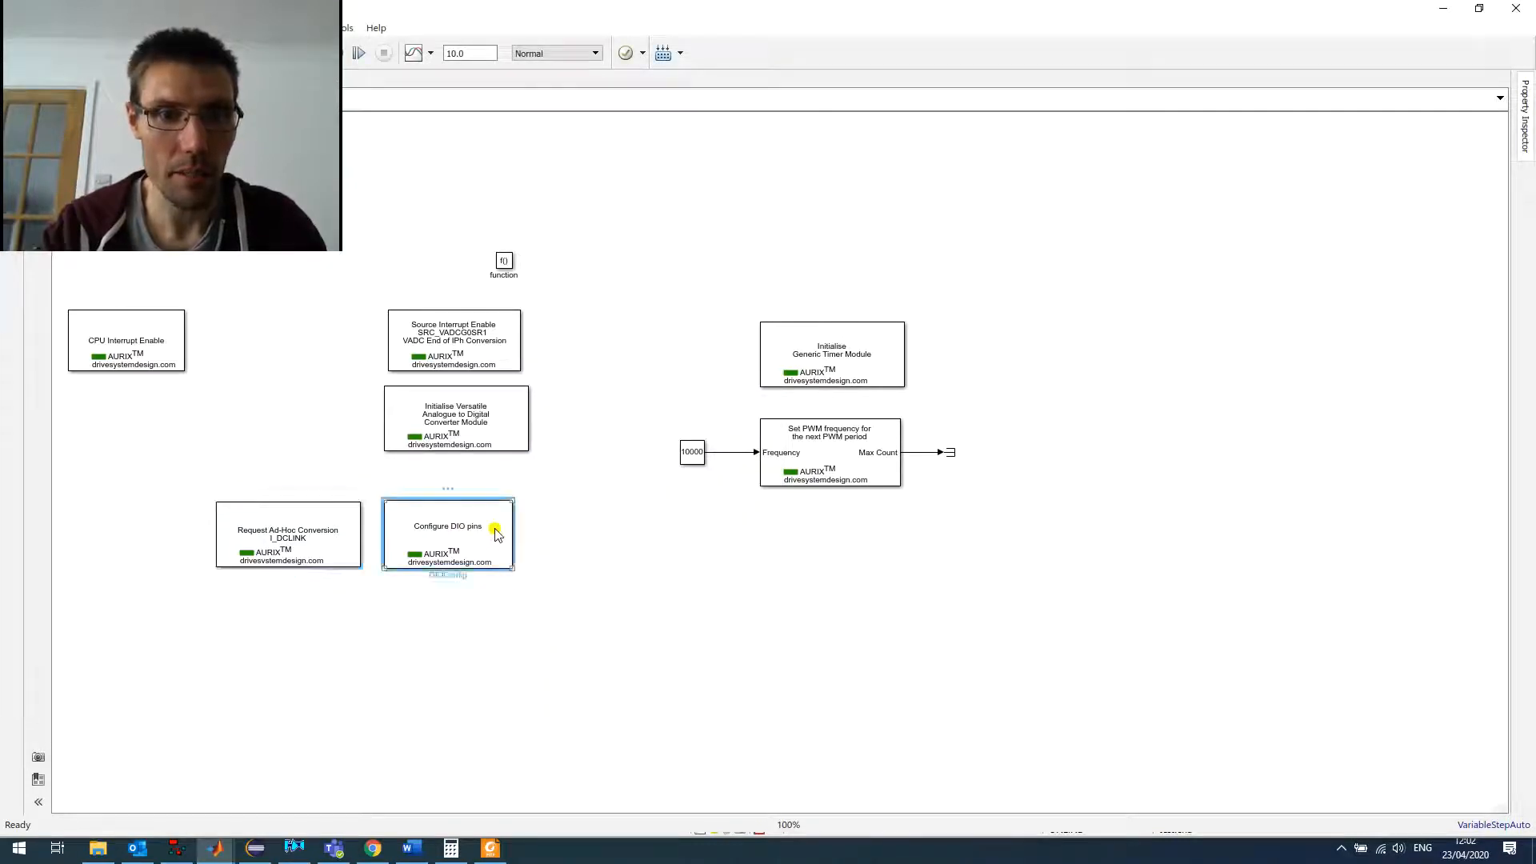
{"action": "double_click", "coordinate": [447, 534]}
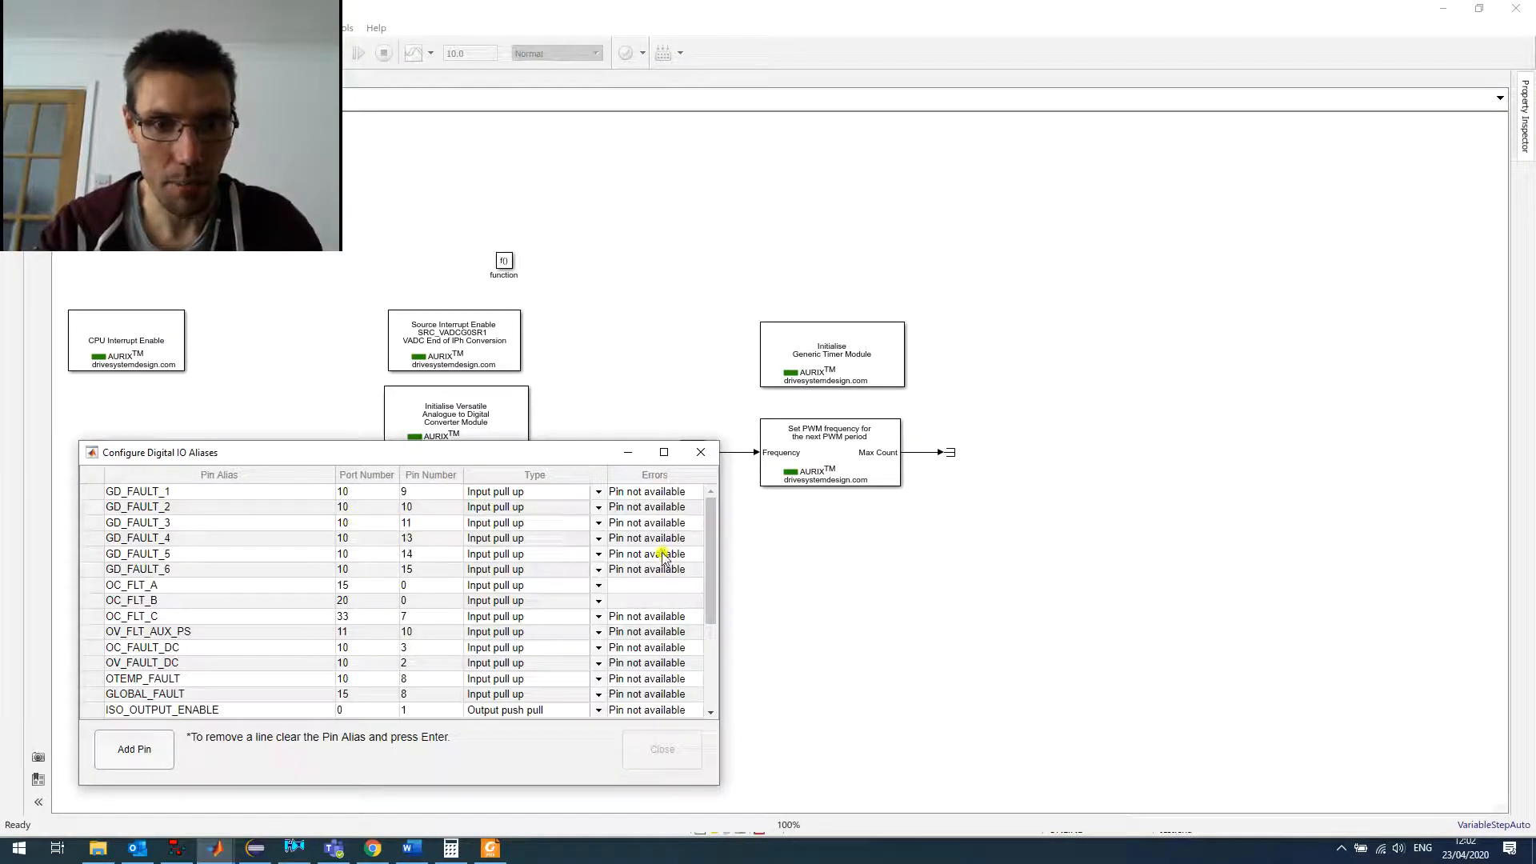
{"action": "scroll", "scroll_direction": "down", "scroll_amount": 3}
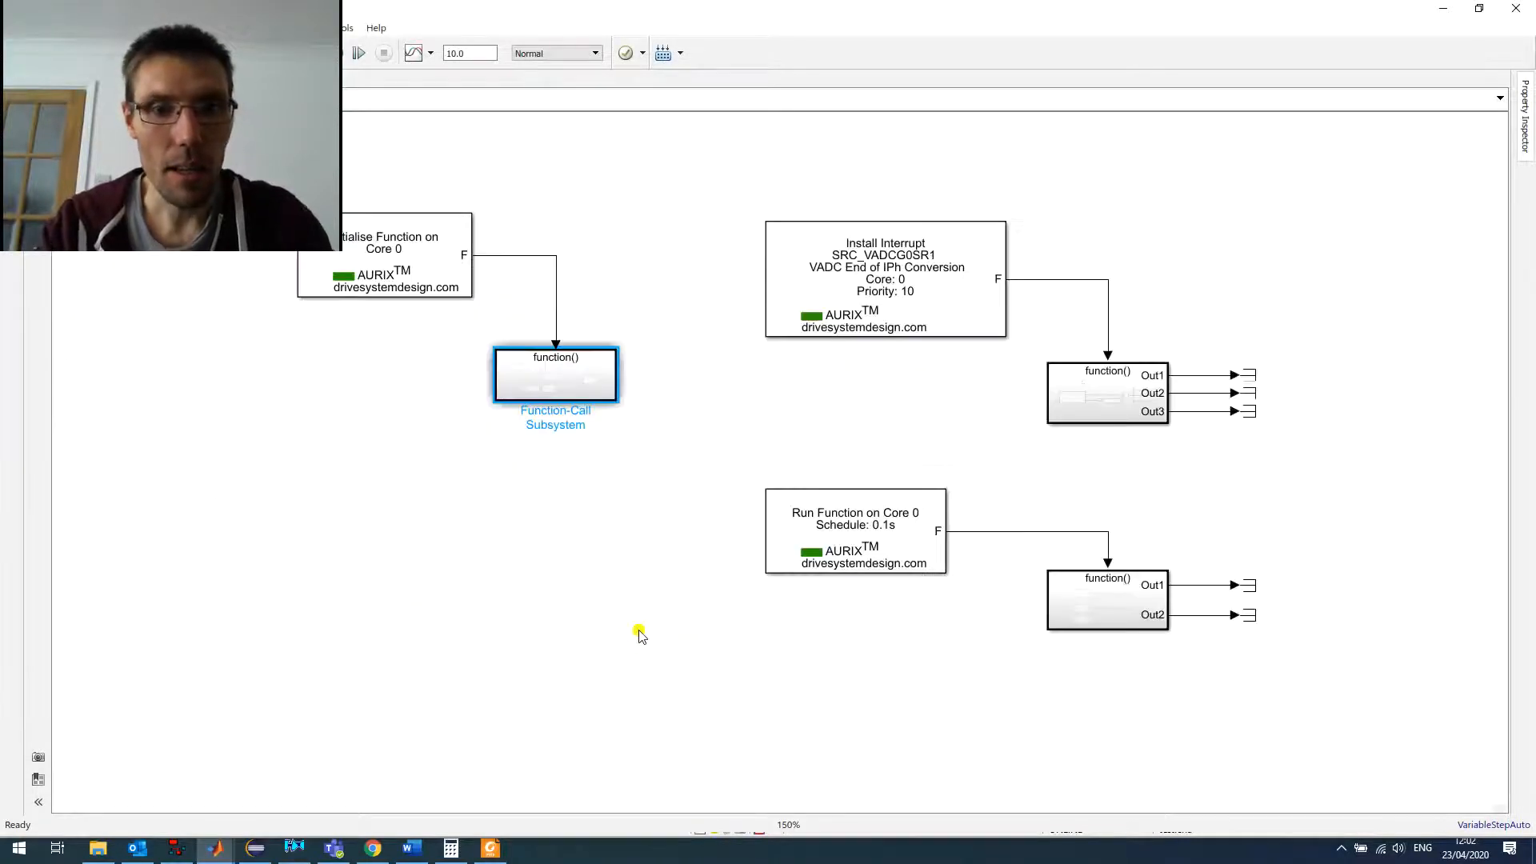
{"action": "left_click", "coordinate": [885, 279]}
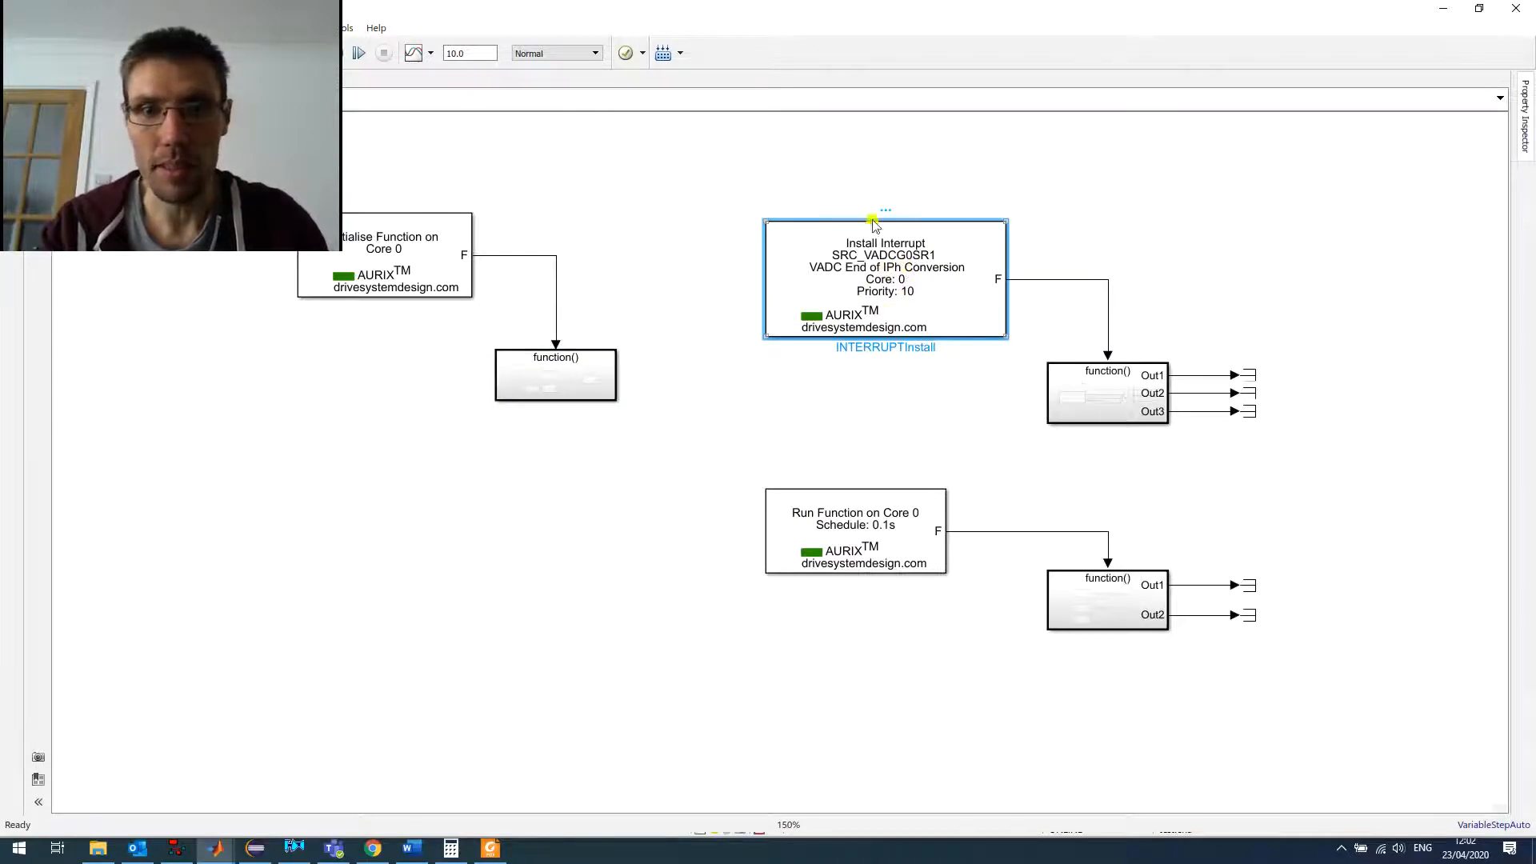
{"action": "mouse_move", "coordinate": [833, 318]}
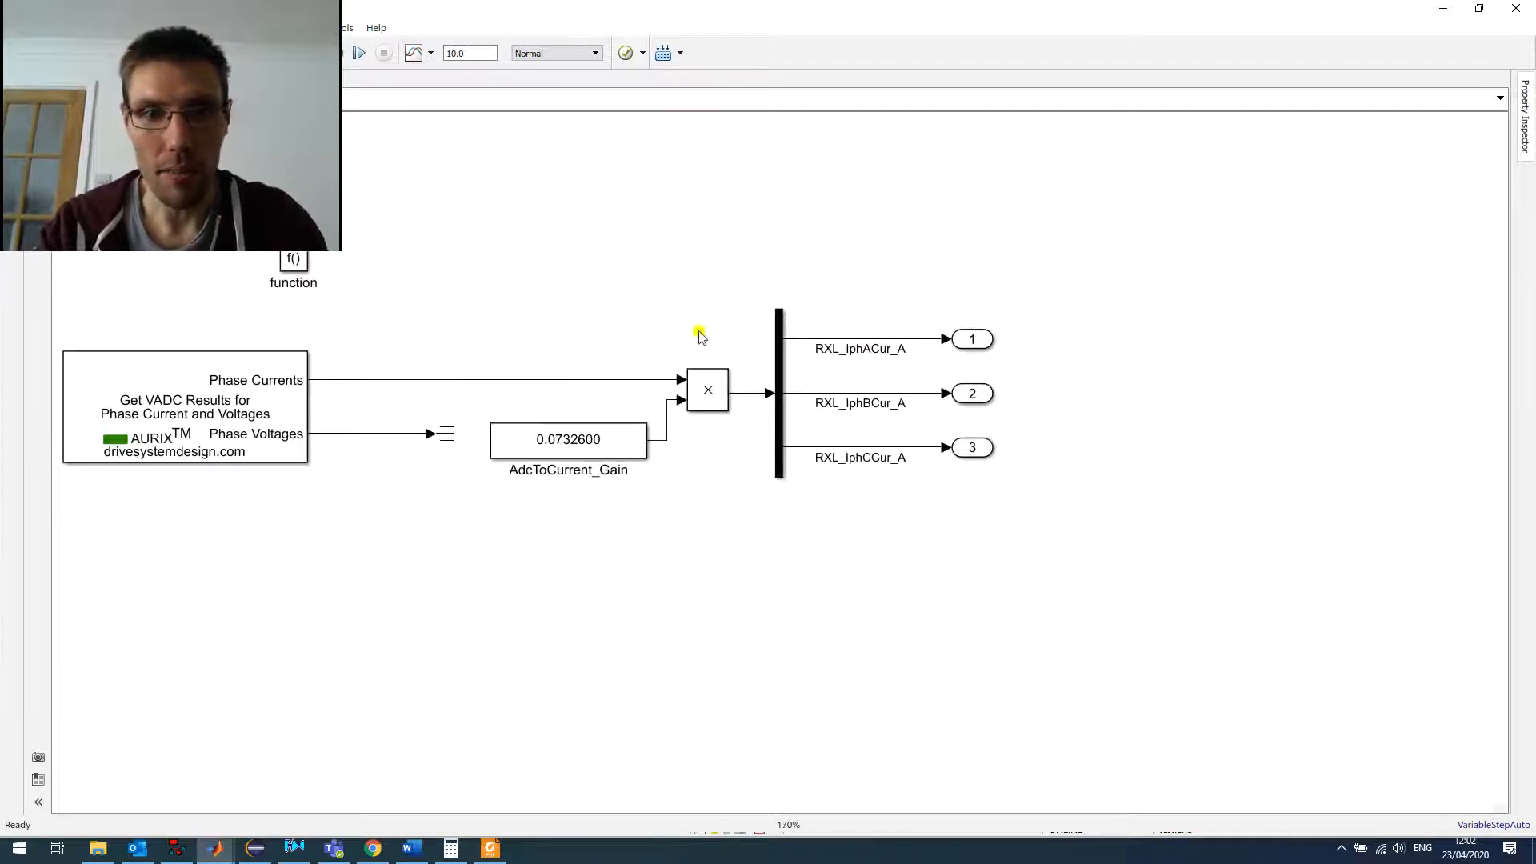
{"action": "left_click", "coordinate": [185, 407]}
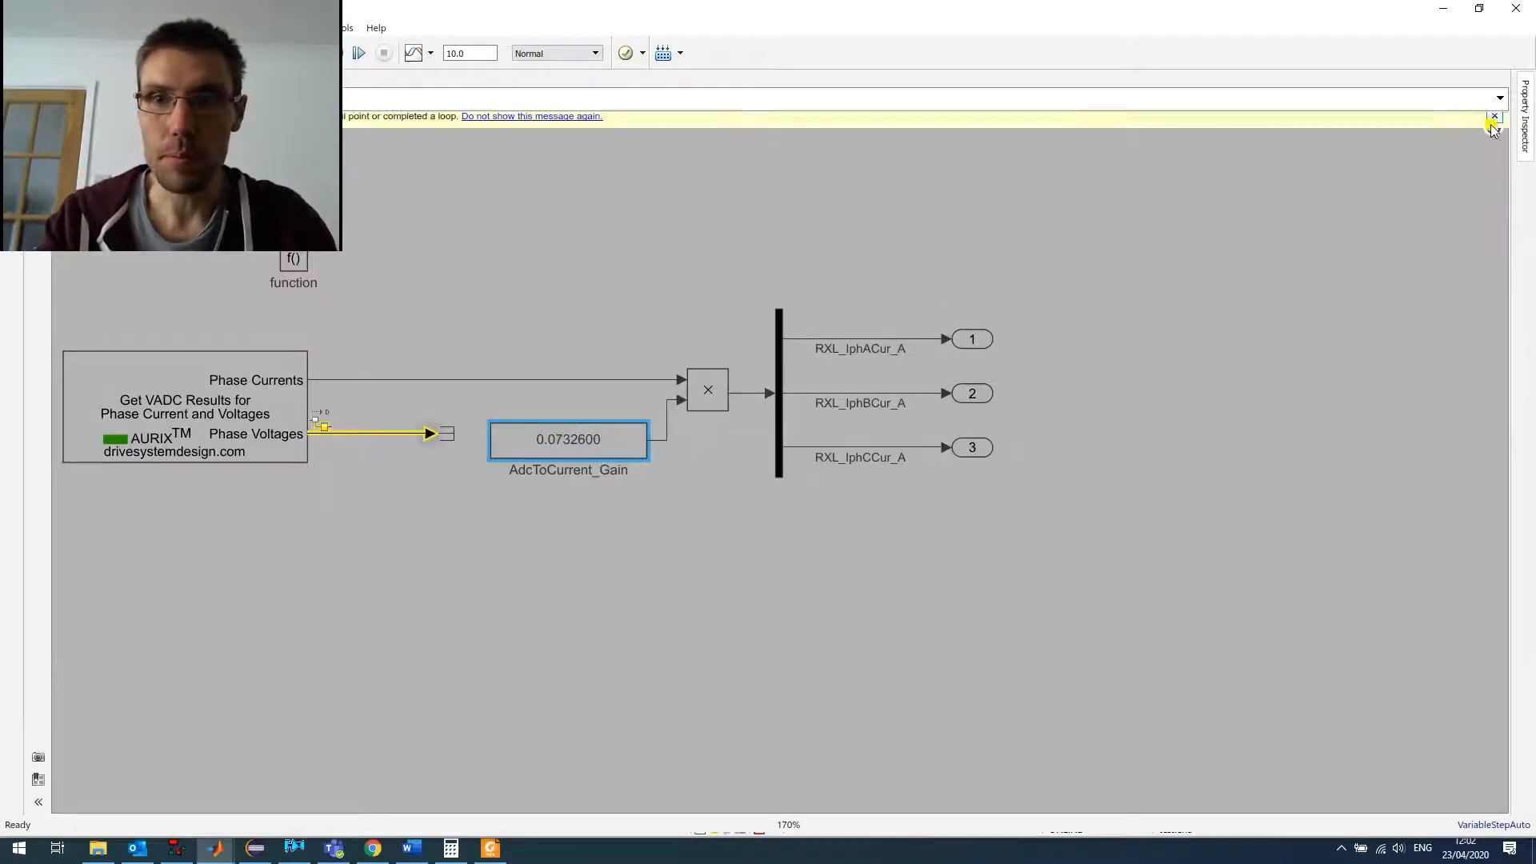
{"action": "left_click", "coordinate": [1494, 117]}
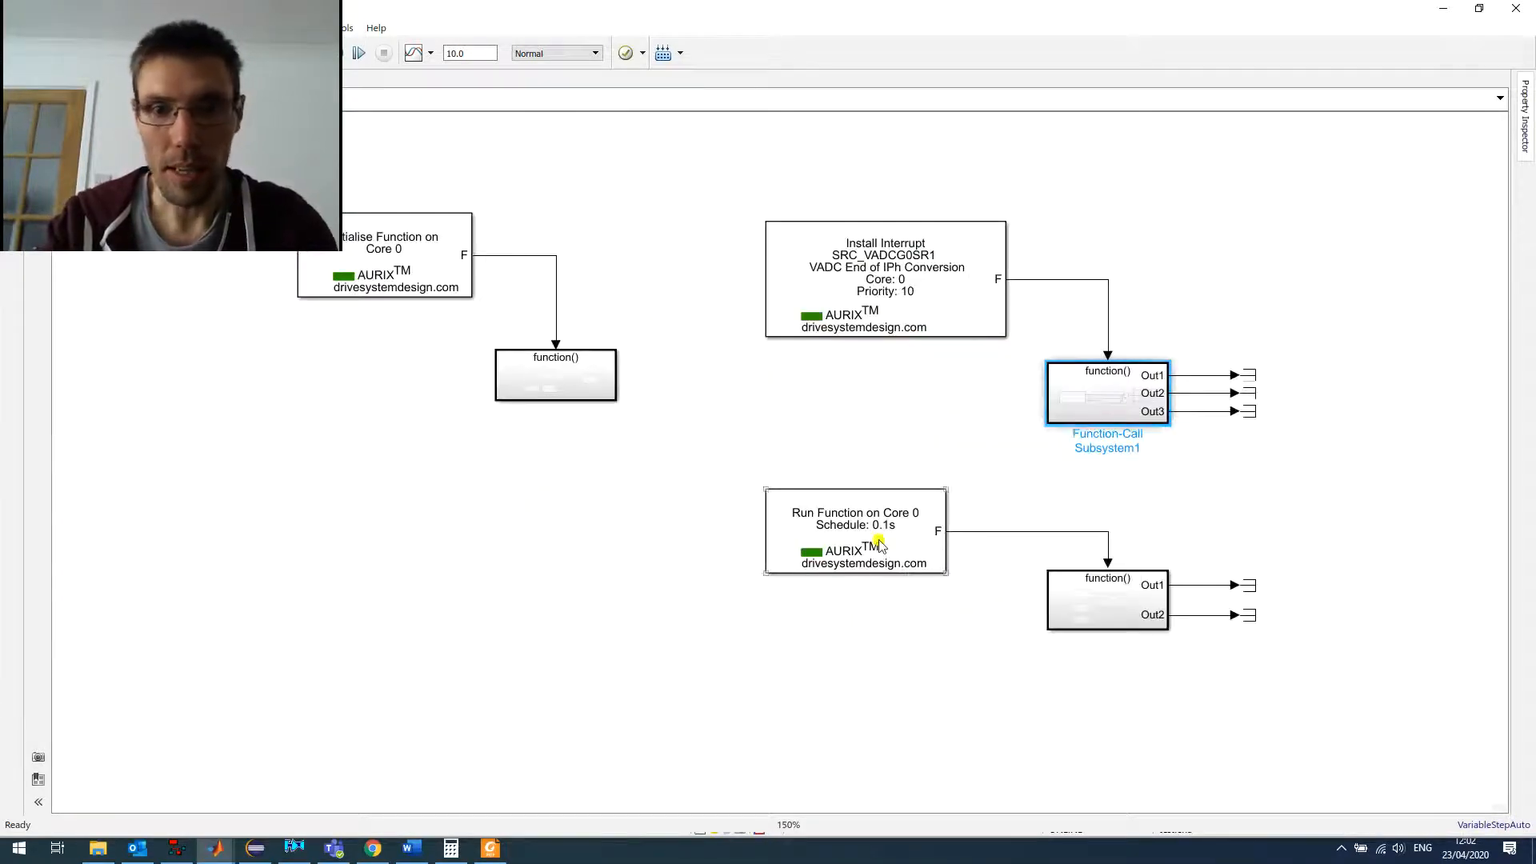
Enter the Core 0 0.1 s subsystem and point out the Write Pin HBEAT toggle block.
{"action": "left_click", "coordinate": [854, 533]}
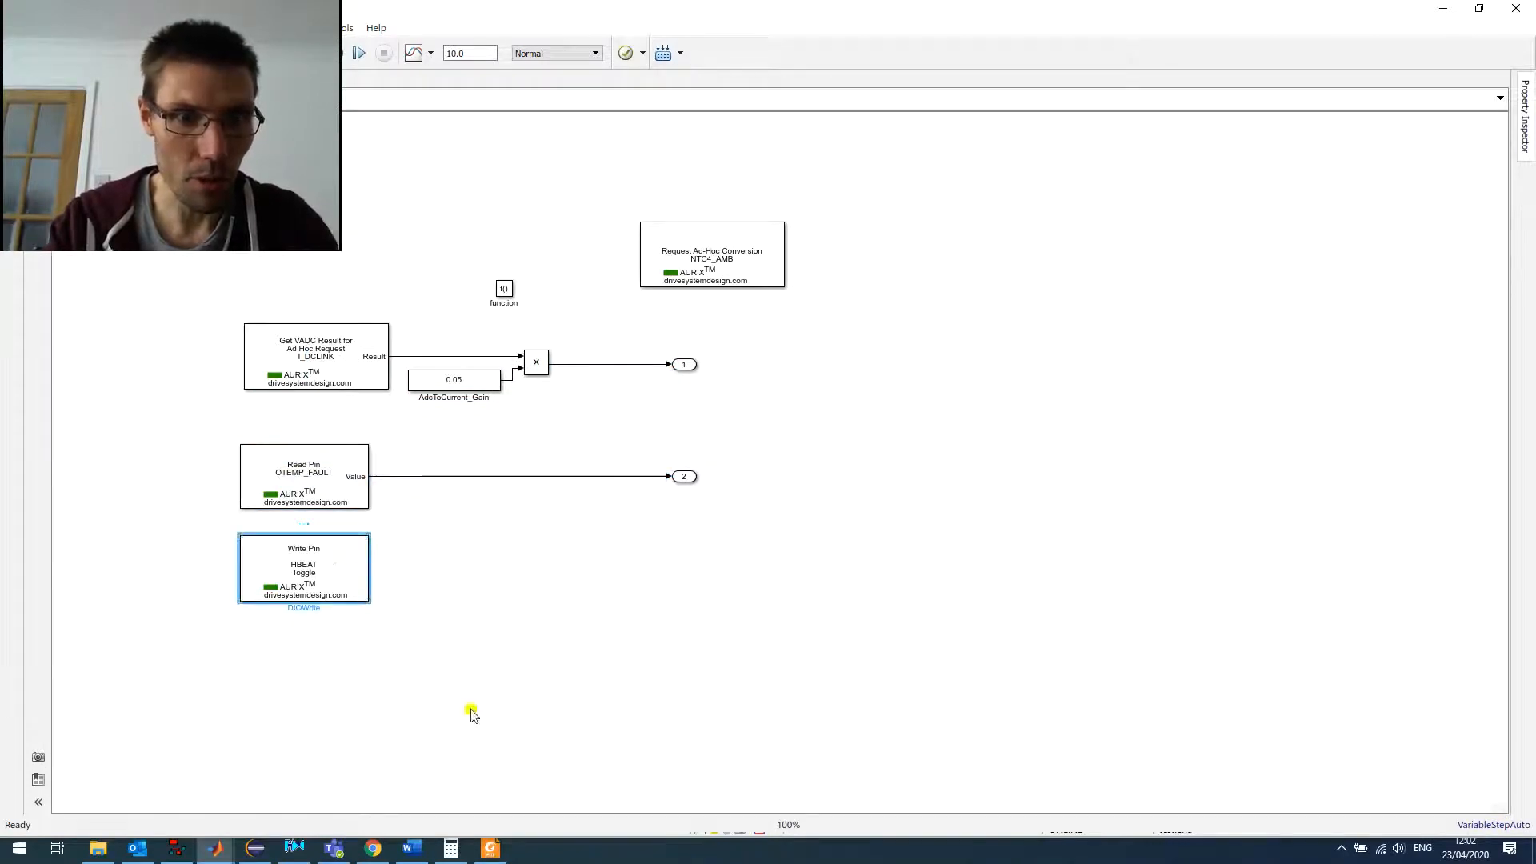
{"action": "left_click", "coordinate": [472, 566]}
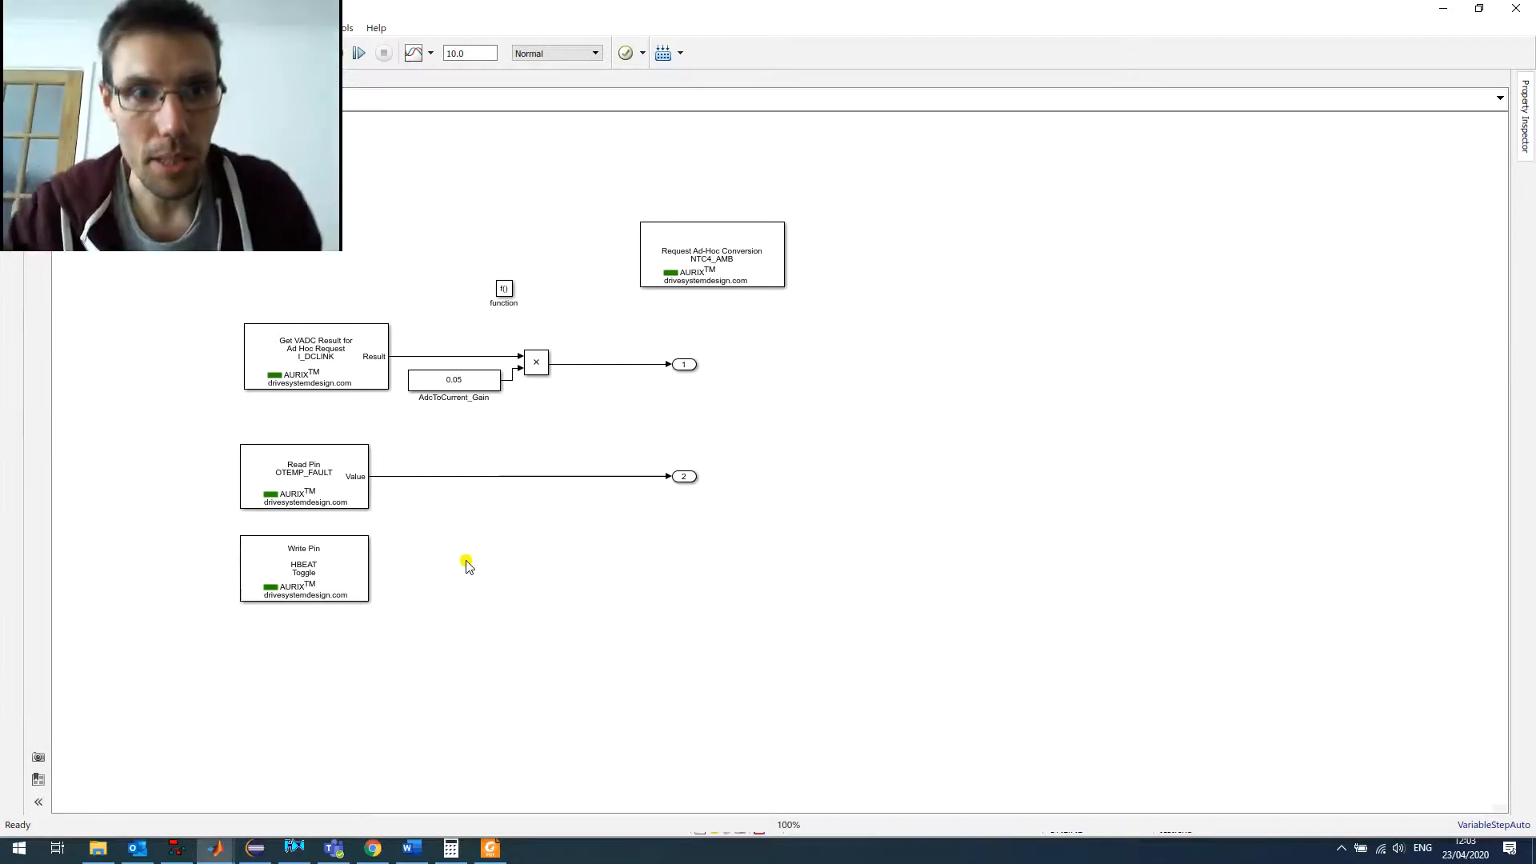
Switch to CANape and discard the recorder's captured recording.
{"action": "left_click", "coordinate": [187, 848]}
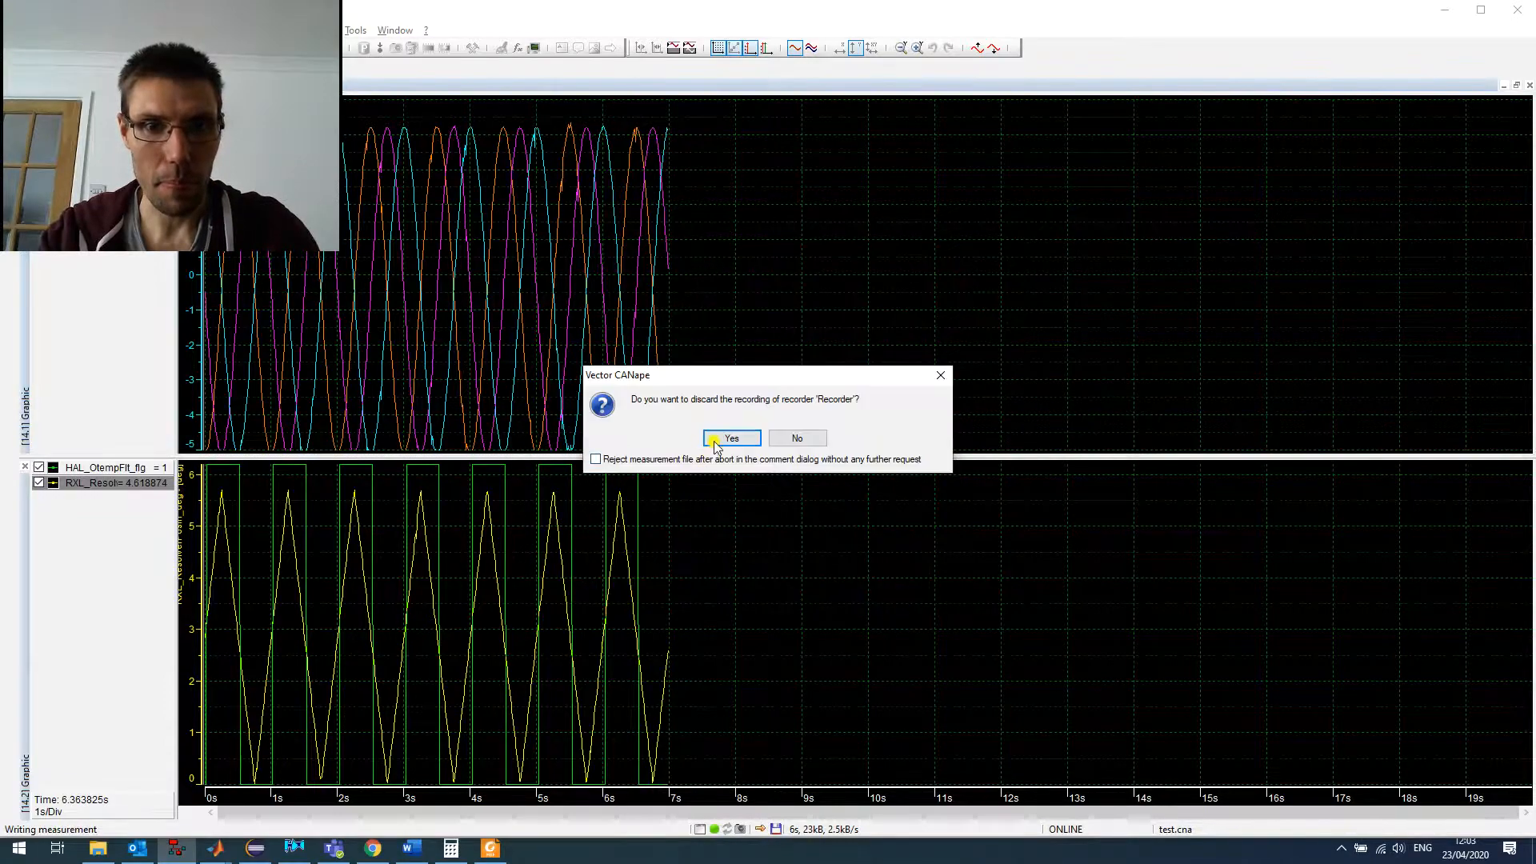
{"action": "left_click", "coordinate": [730, 438]}
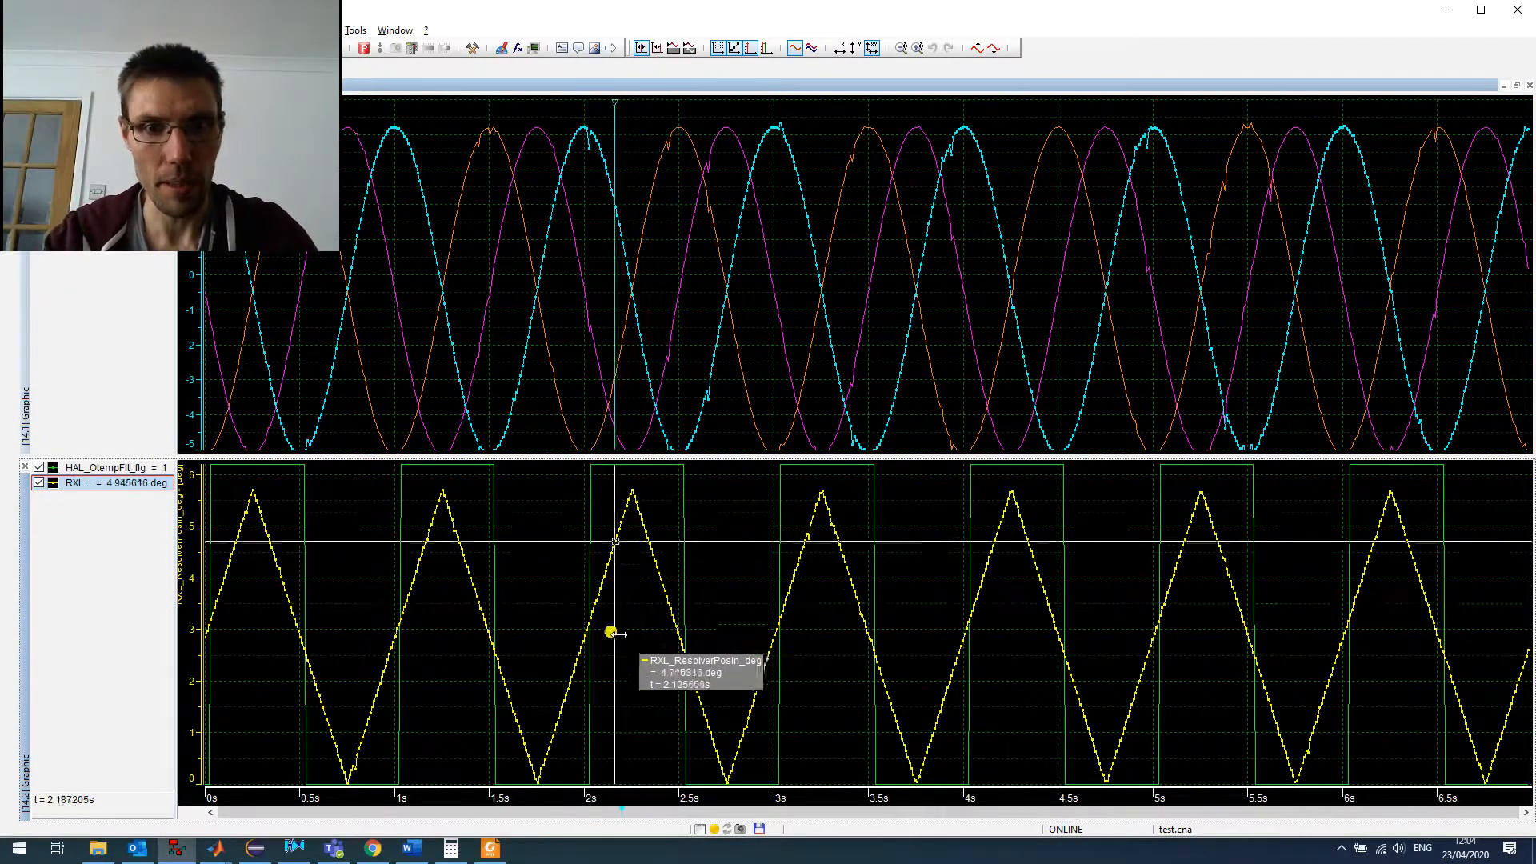
Move the measurement cursor along the traces to read resolver position at later times.
{"action": "left_click_drag", "start_coordinate": [615, 632], "coordinate": [686, 632]}
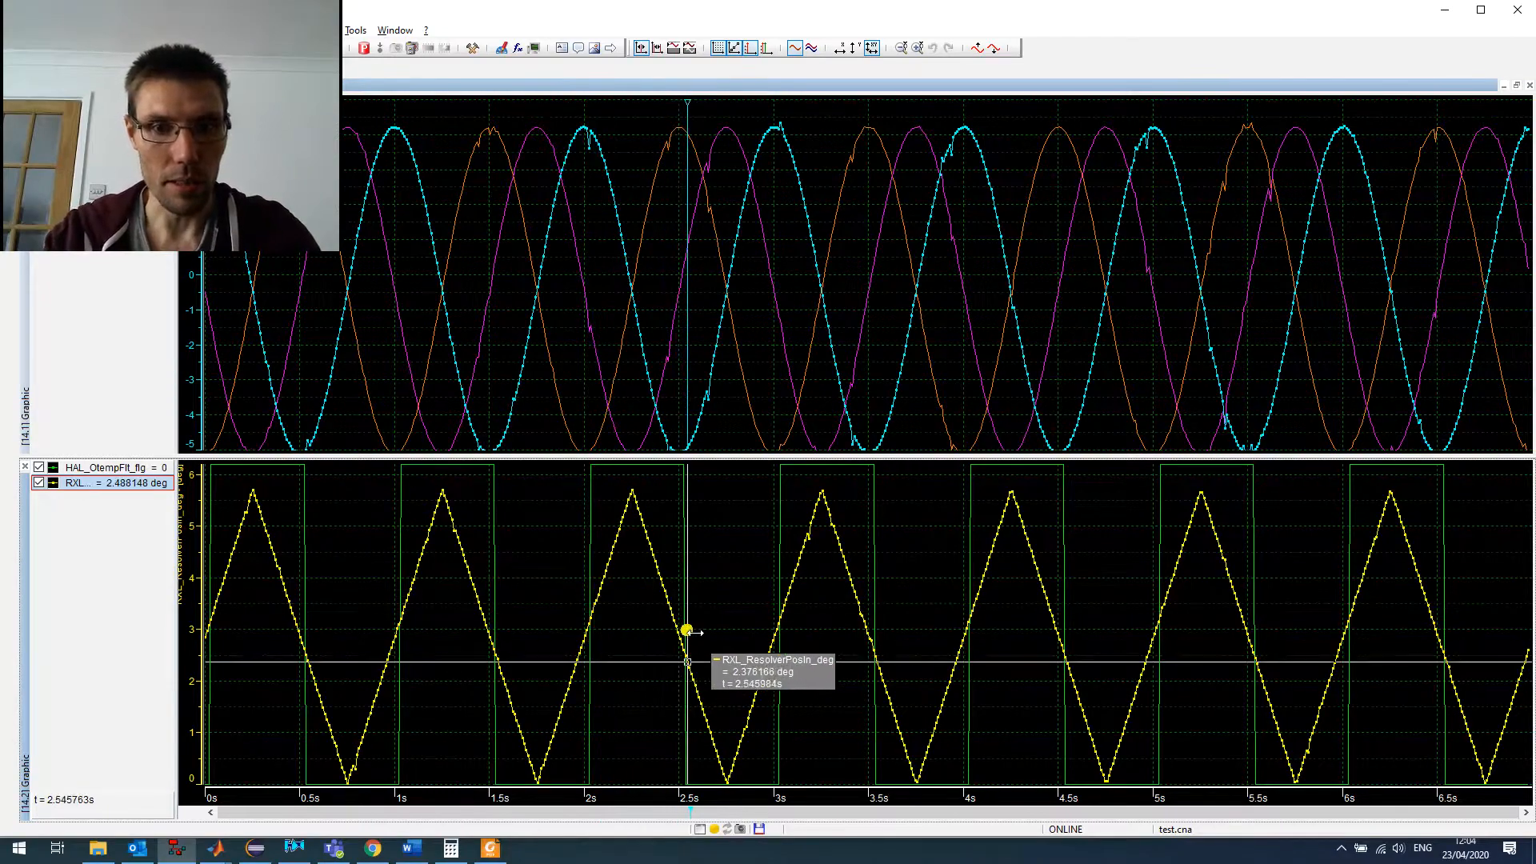
{"action": "left_click_drag", "start_coordinate": [686, 632], "coordinate": [610, 656]}
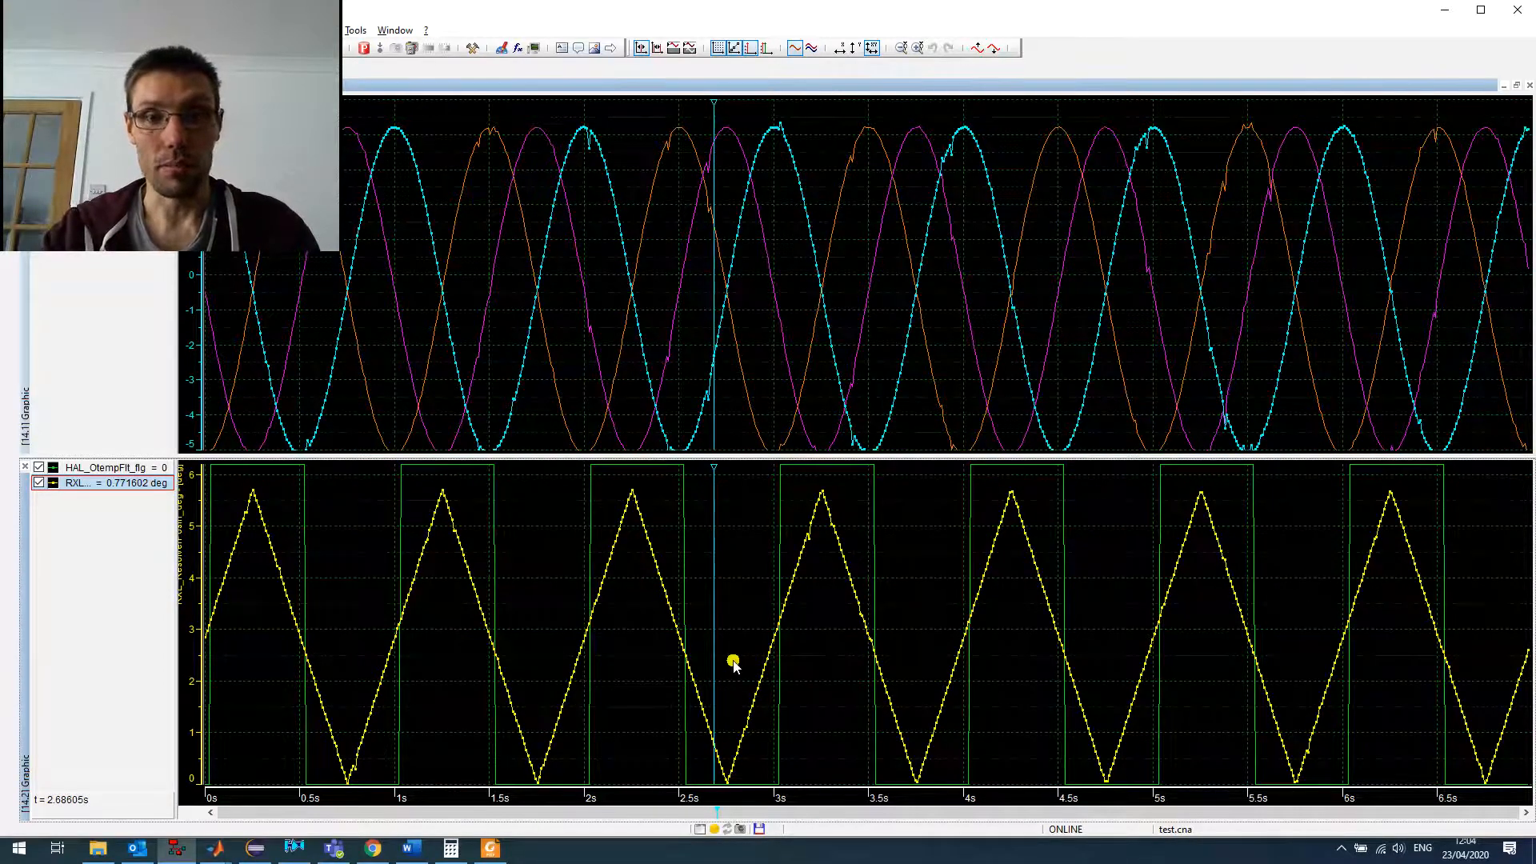
{"action": "mouse_move", "coordinate": [650, 684]}
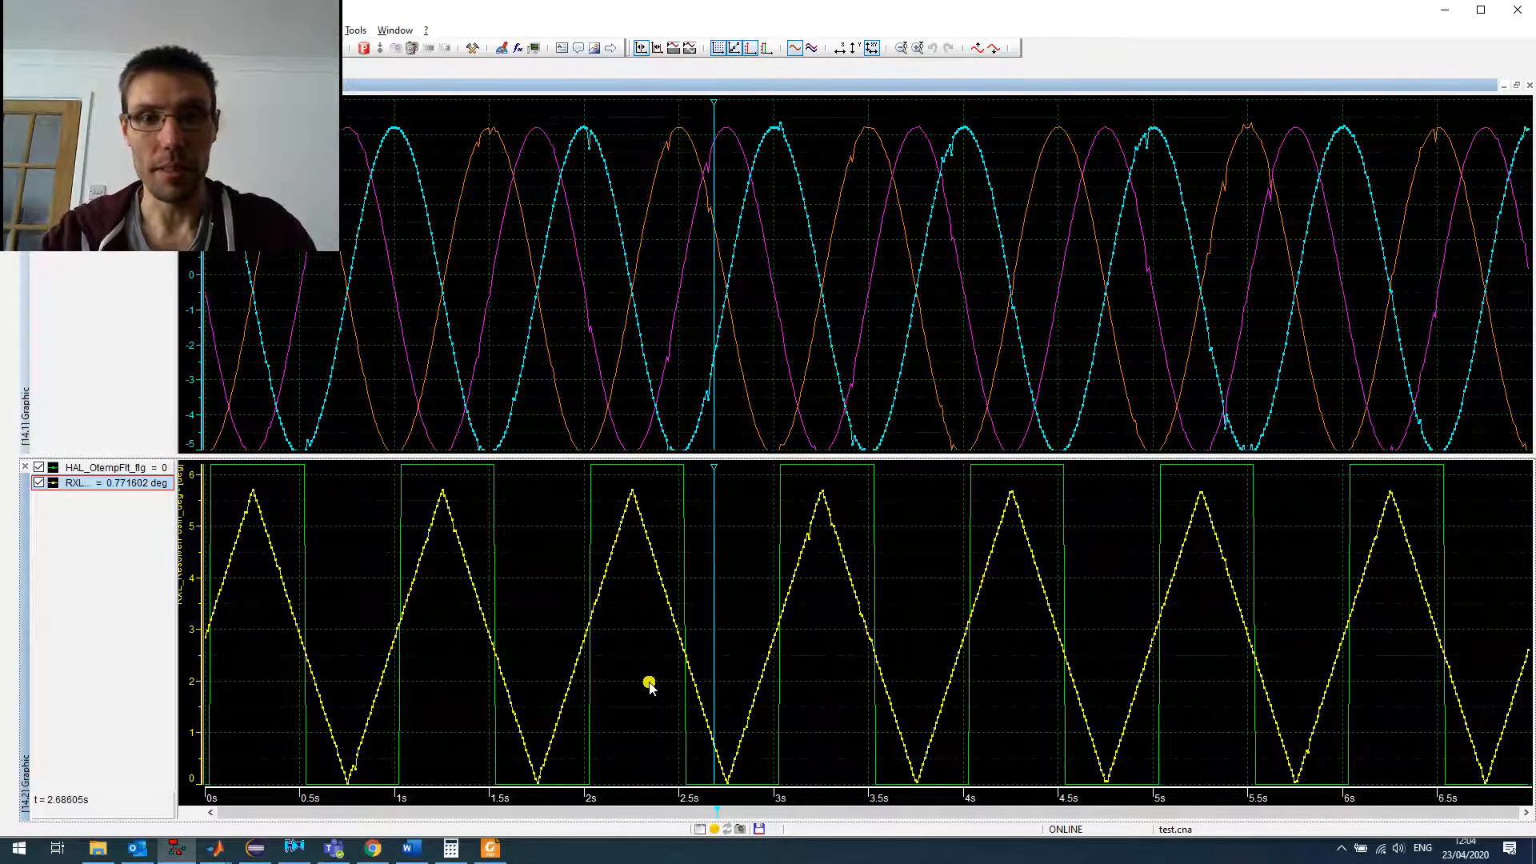
{"action": "mouse_move", "coordinate": [790, 357]}
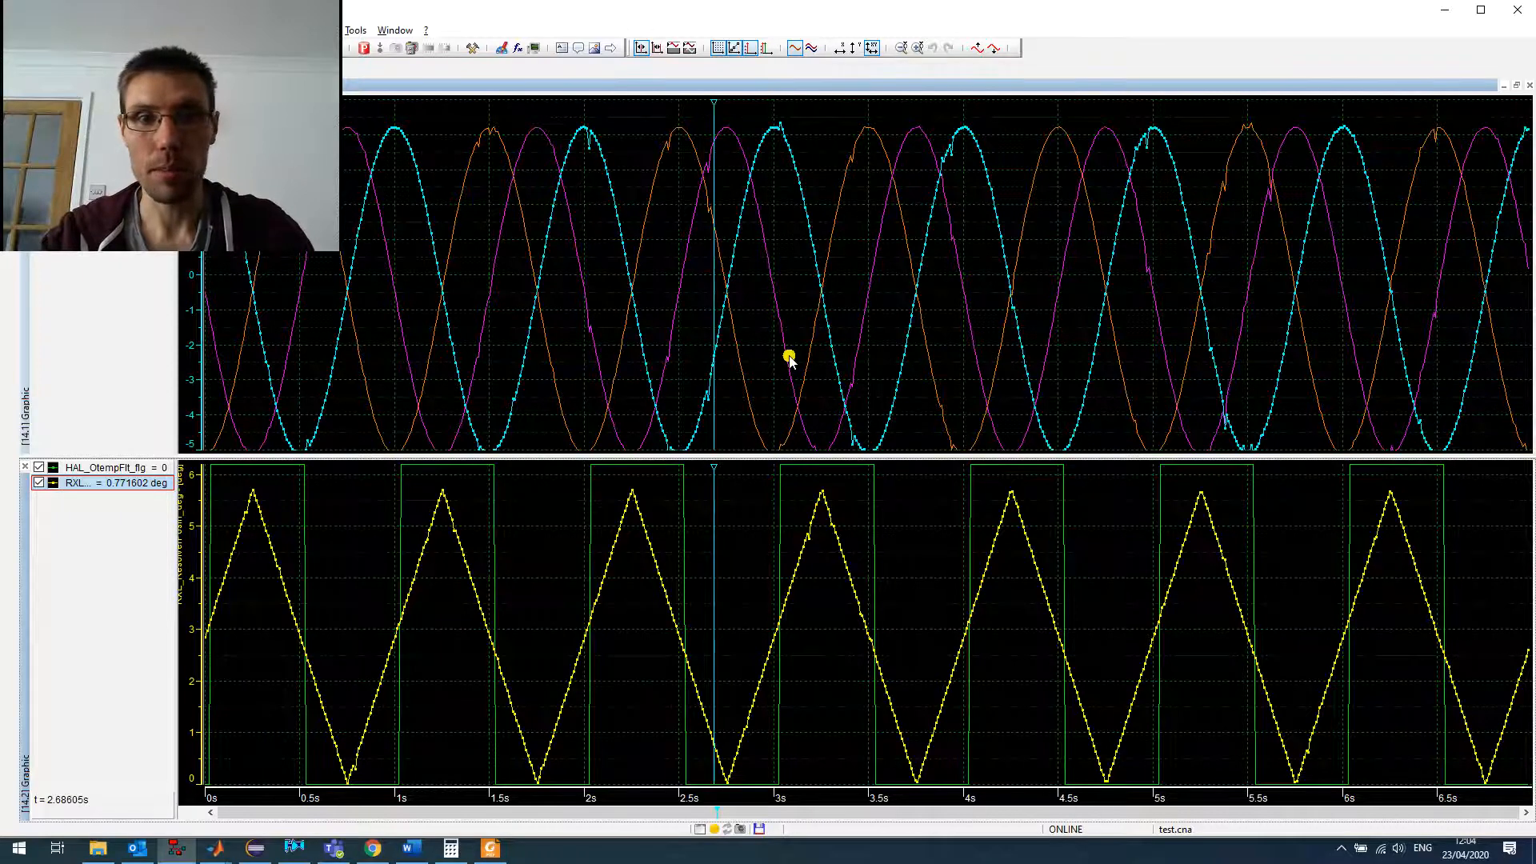